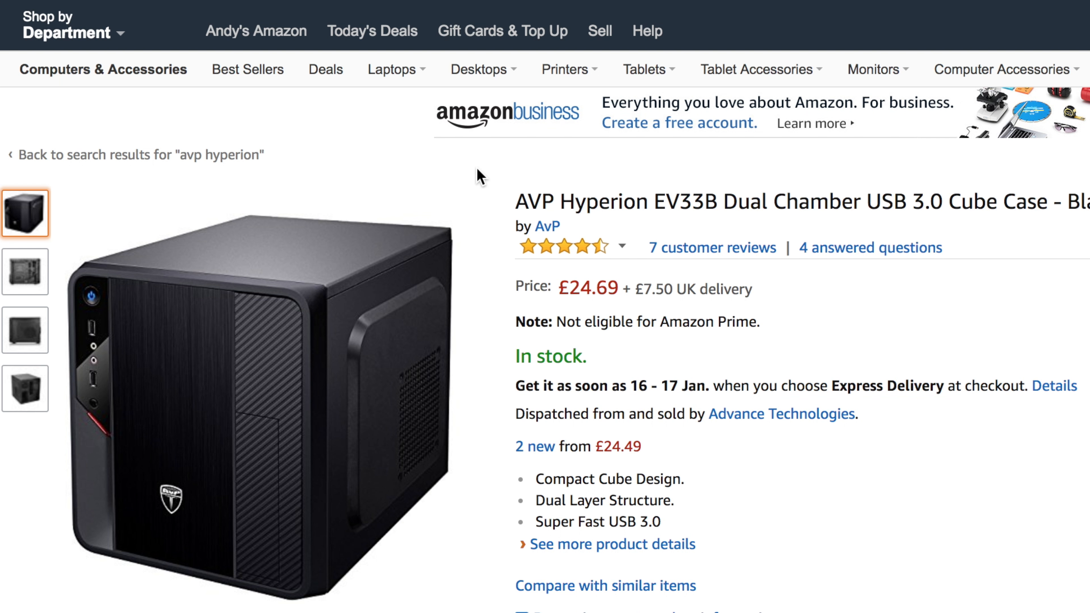
mouse_move(33, 273)
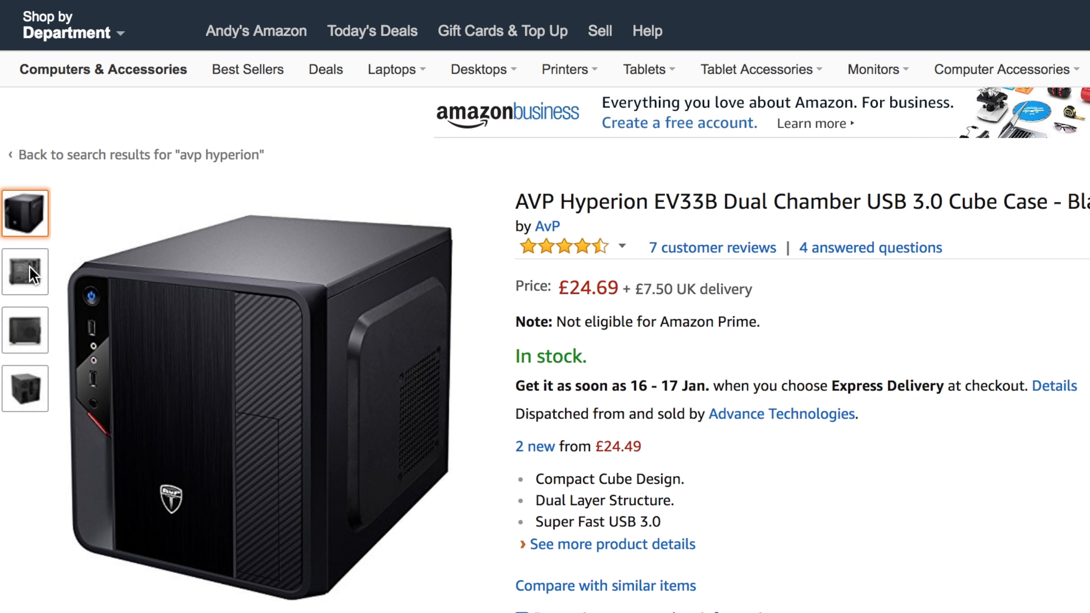